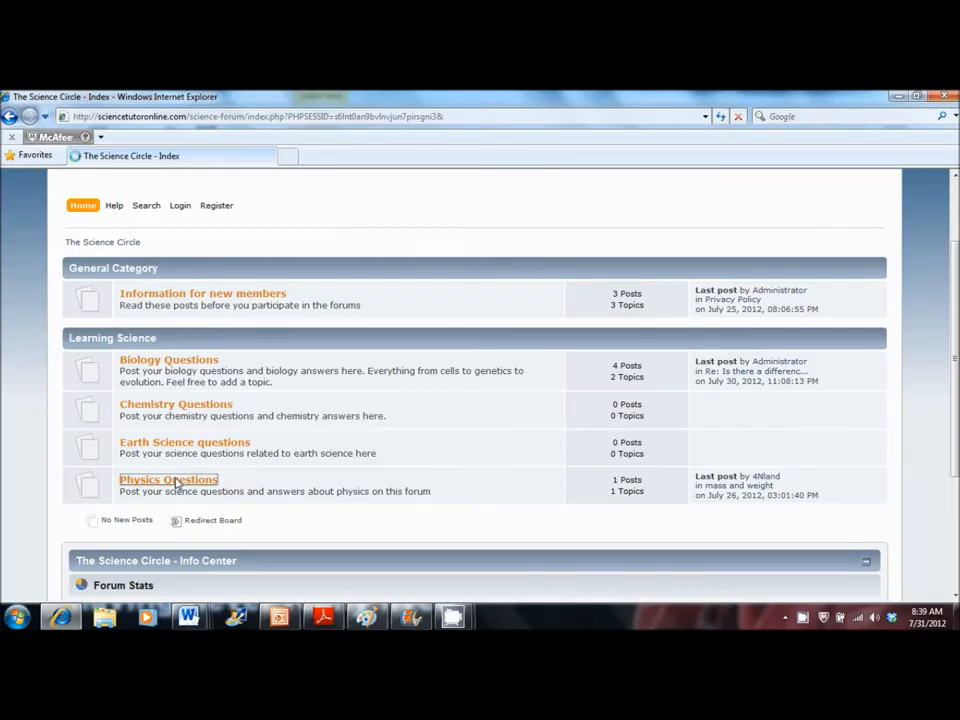
# Visit the 'mass and weight' topic in Physics Questions, then return to the forum index
pyautogui.click(168, 480)
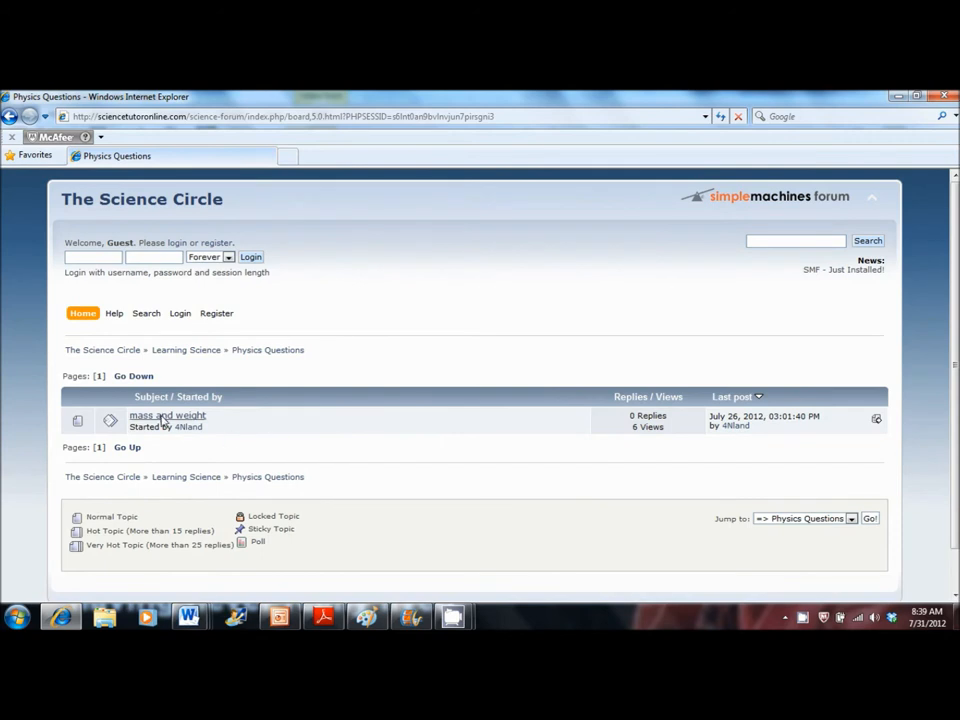
pyautogui.click(168, 414)
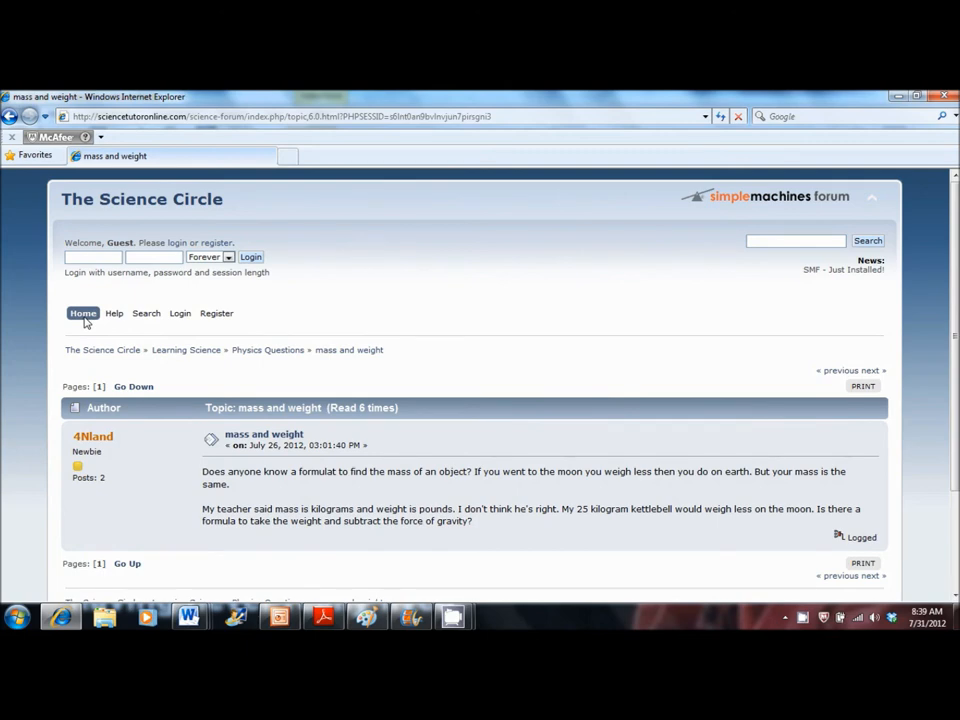
pyautogui.click(82, 312)
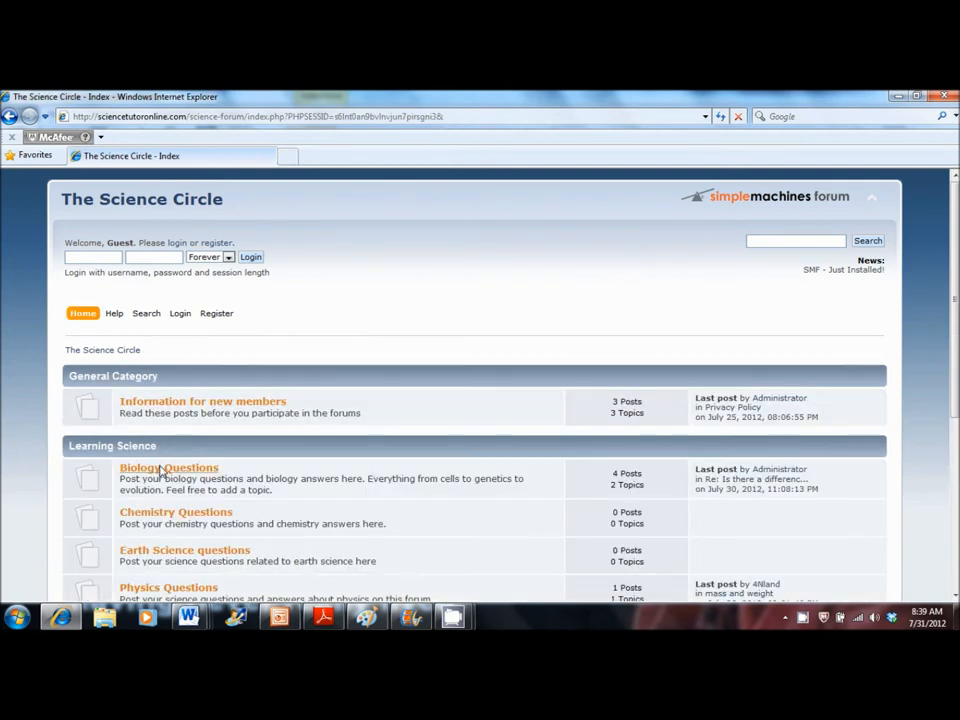
# Visit the Biology Questions board and go back to the 'mass and weight' topic logged in as DeBBer
pyautogui.click(168, 468)
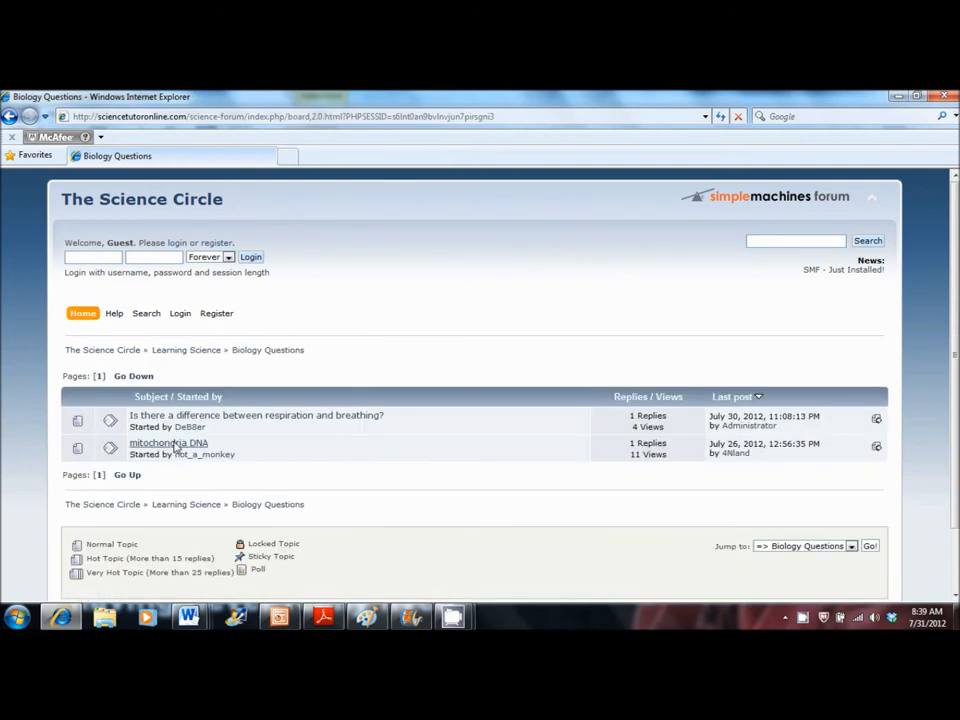
pyautogui.click(168, 444)
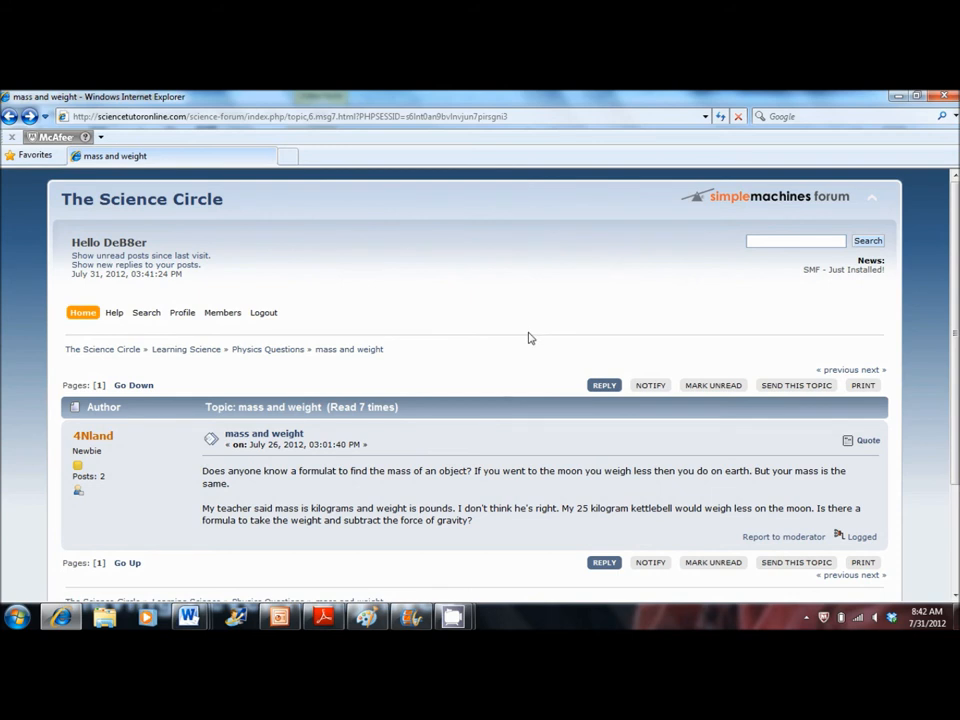
pyautogui.moveTo(604, 384)
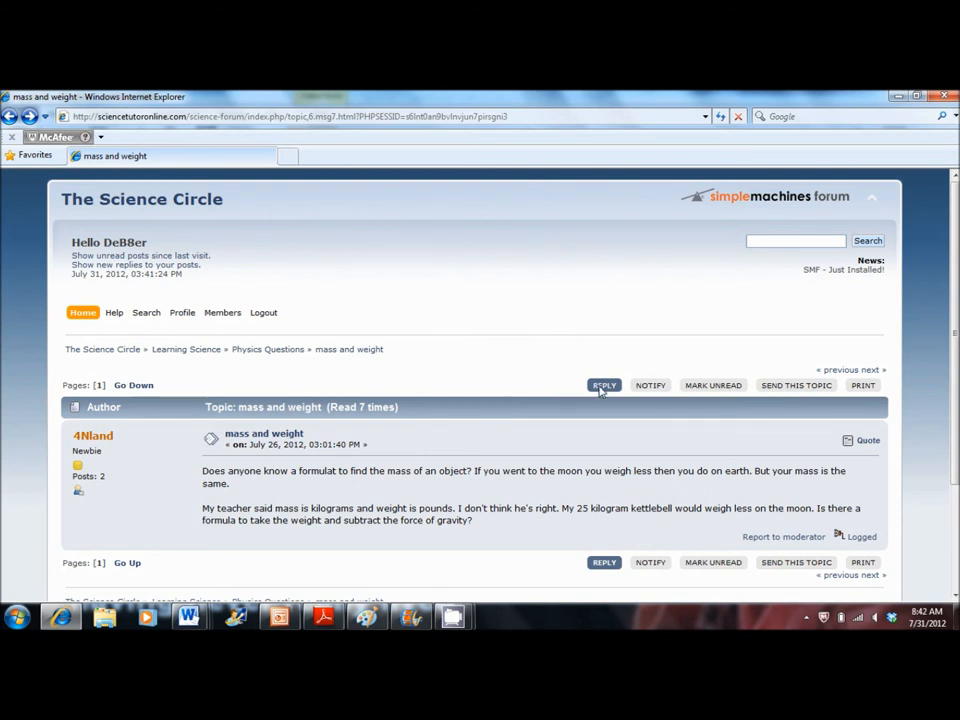
# Start a reply to the 'mass and weight' topic via the REPLY button
pyautogui.click(604, 384)
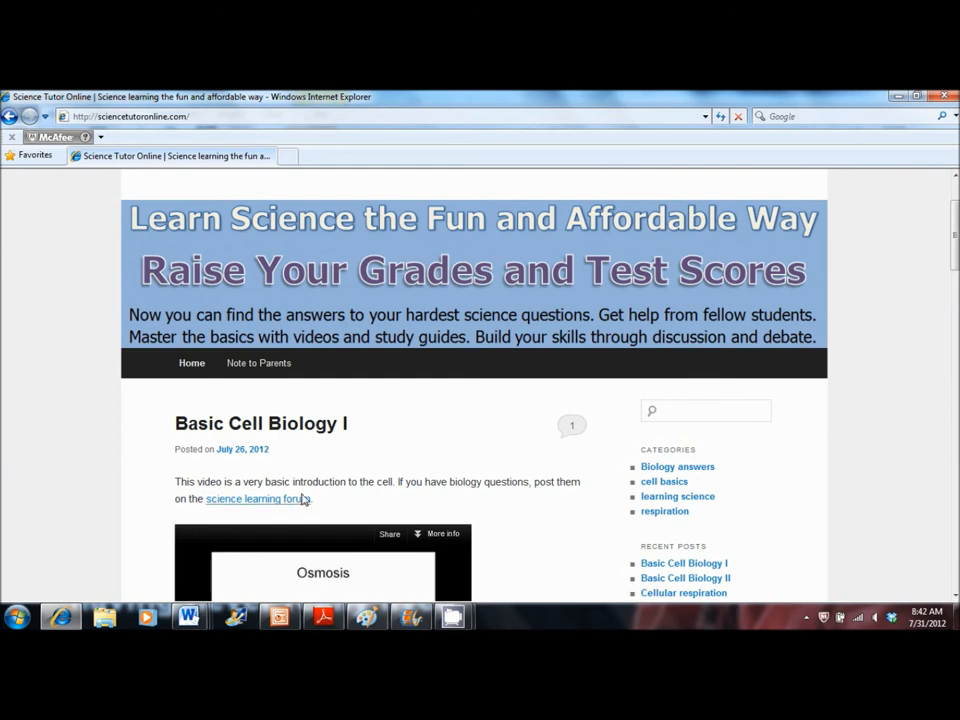
# Play the 'Parts of a Cell Part 1' YouTube video in the Basic Cell Biology I post
pyautogui.click(256, 498)
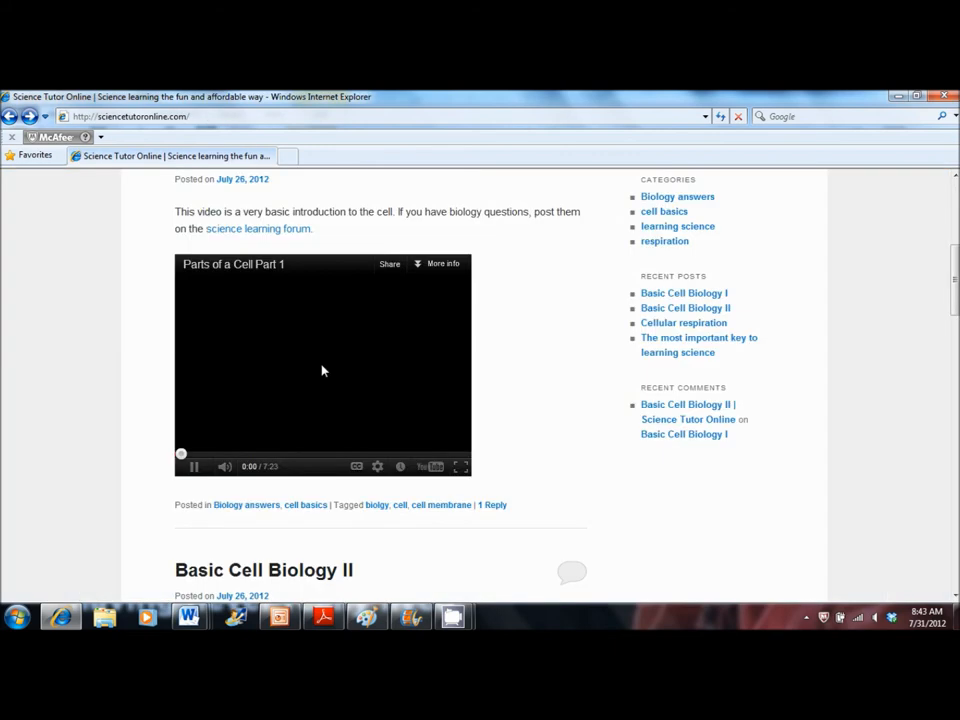
pyautogui.click(192, 466)
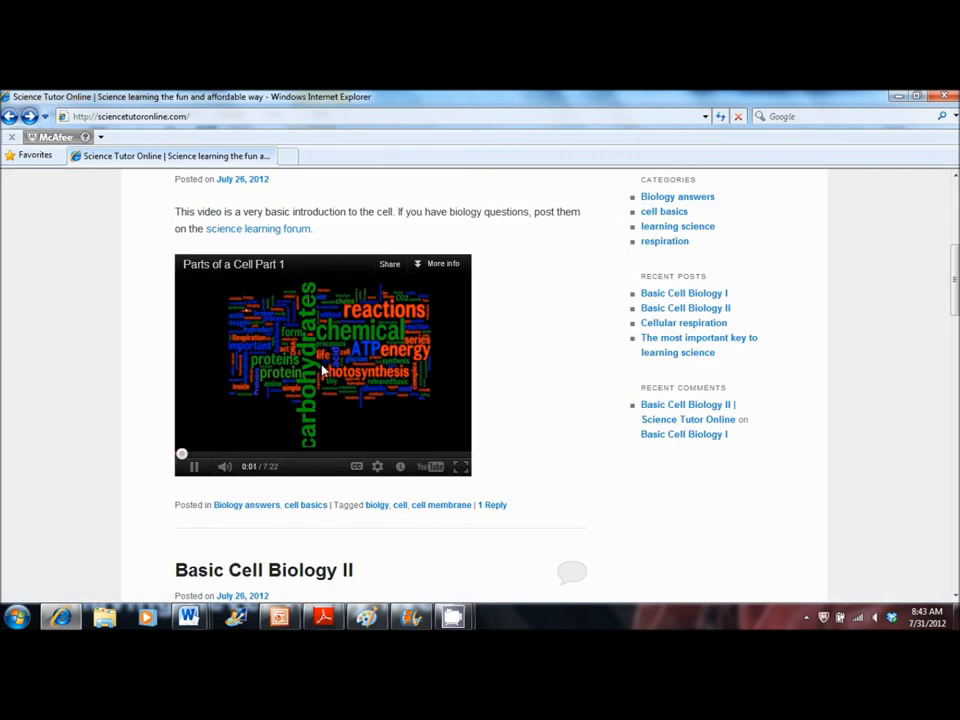